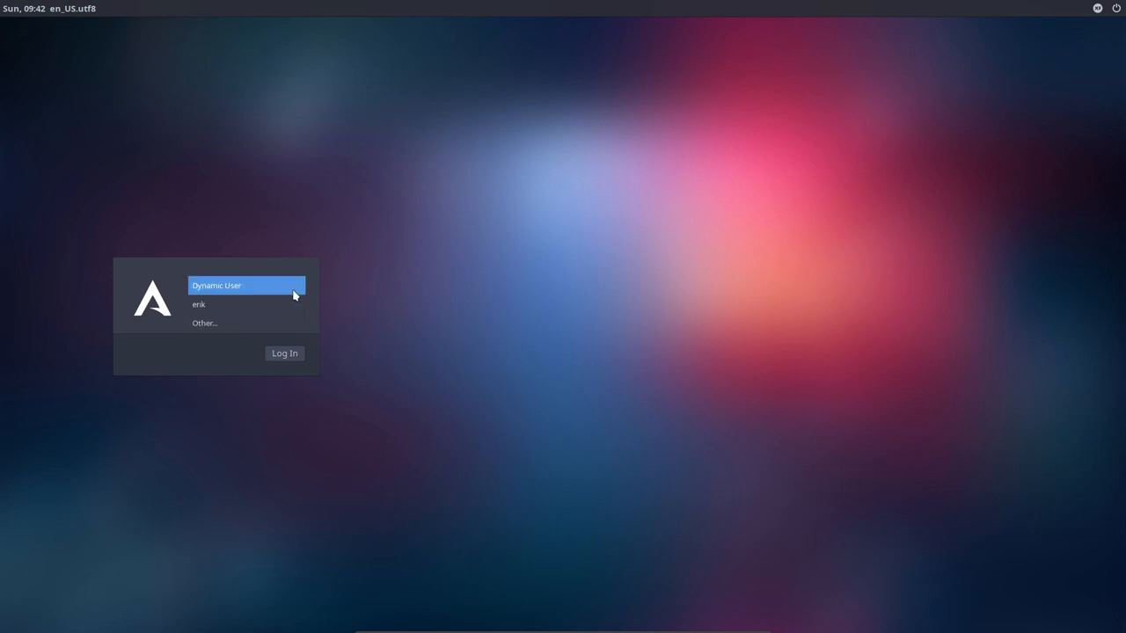
# Step: Attempt to sign in as the Dynamic User account, getting an 'Incorrect password' rejection
pyautogui.click(216, 285)
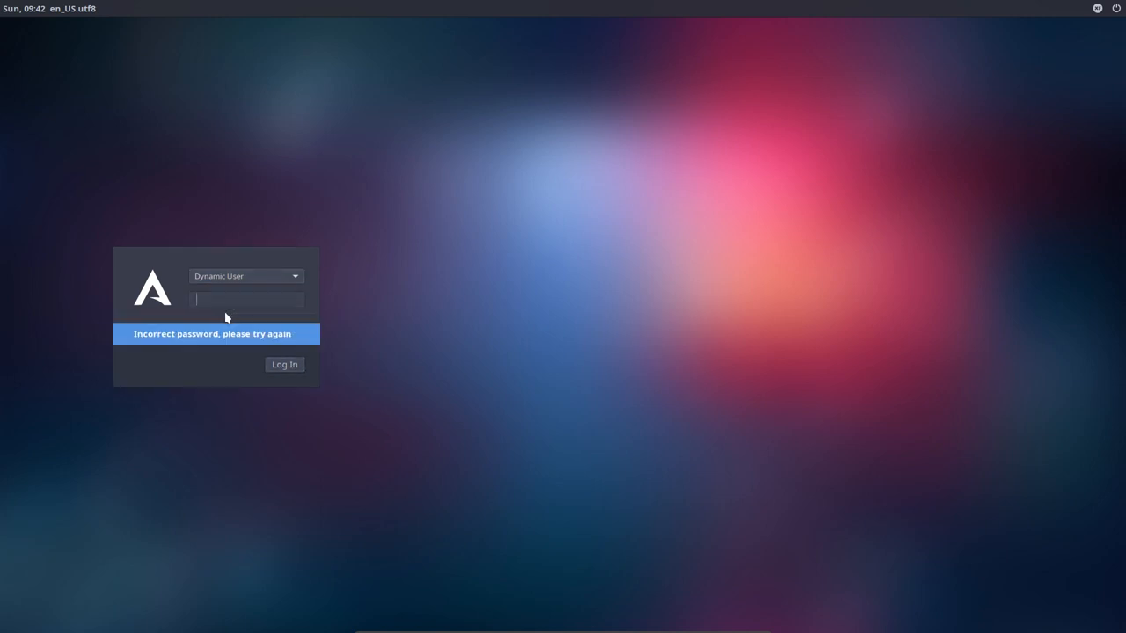
pyautogui.click(284, 364)
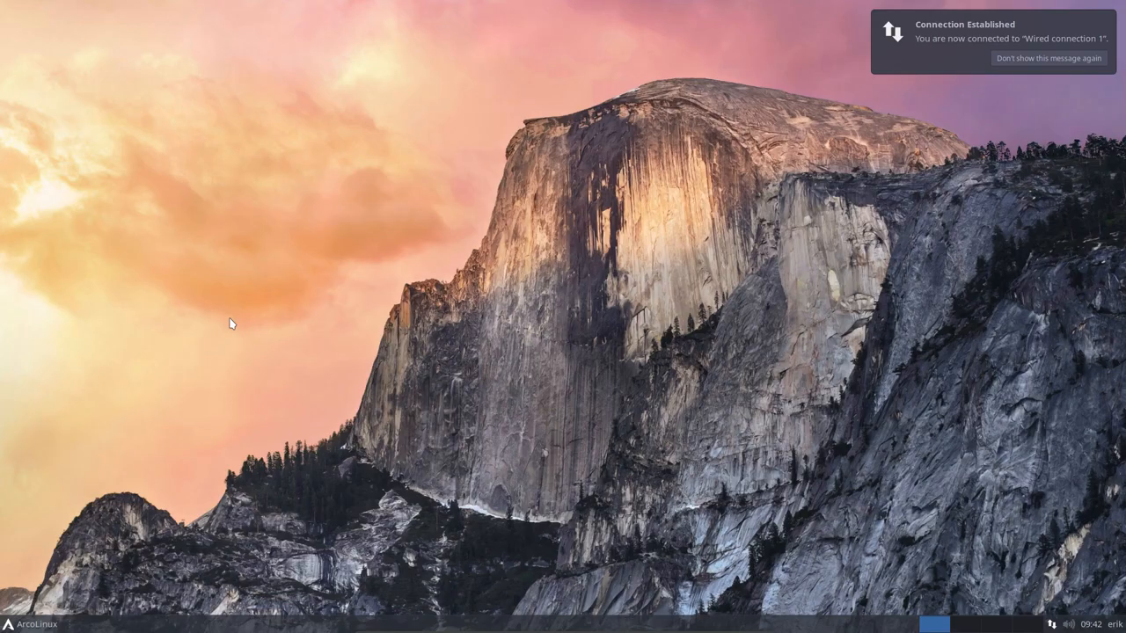
pyautogui.moveTo(34, 580)
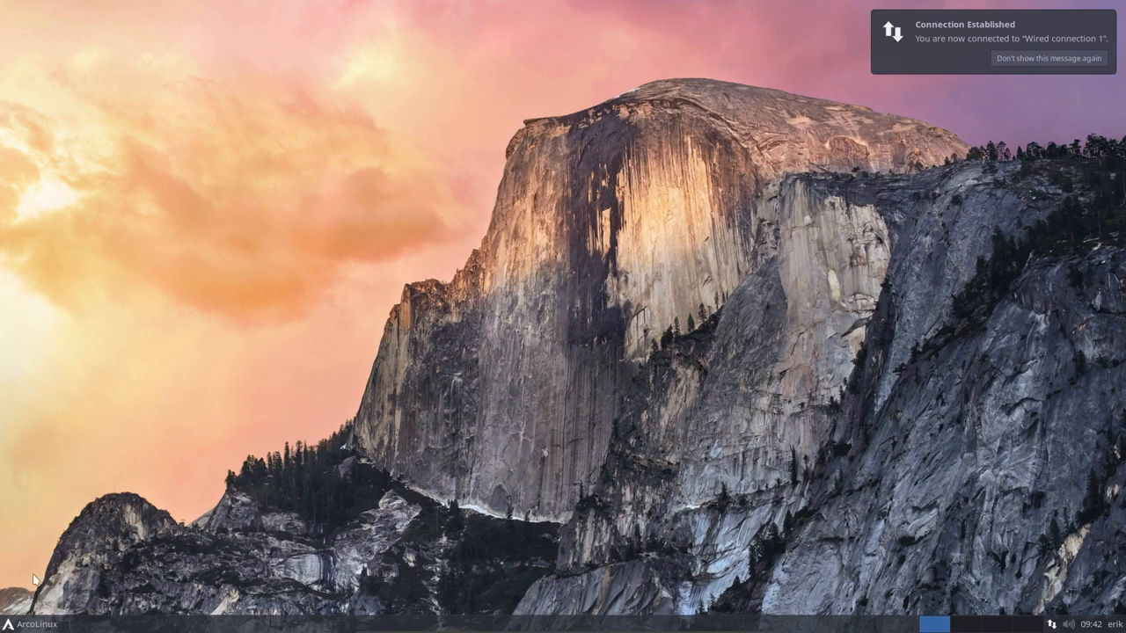
# Step: Launch the File Manager from the Whisker menu Favorites, landing in /etc
pyautogui.click(32, 623)
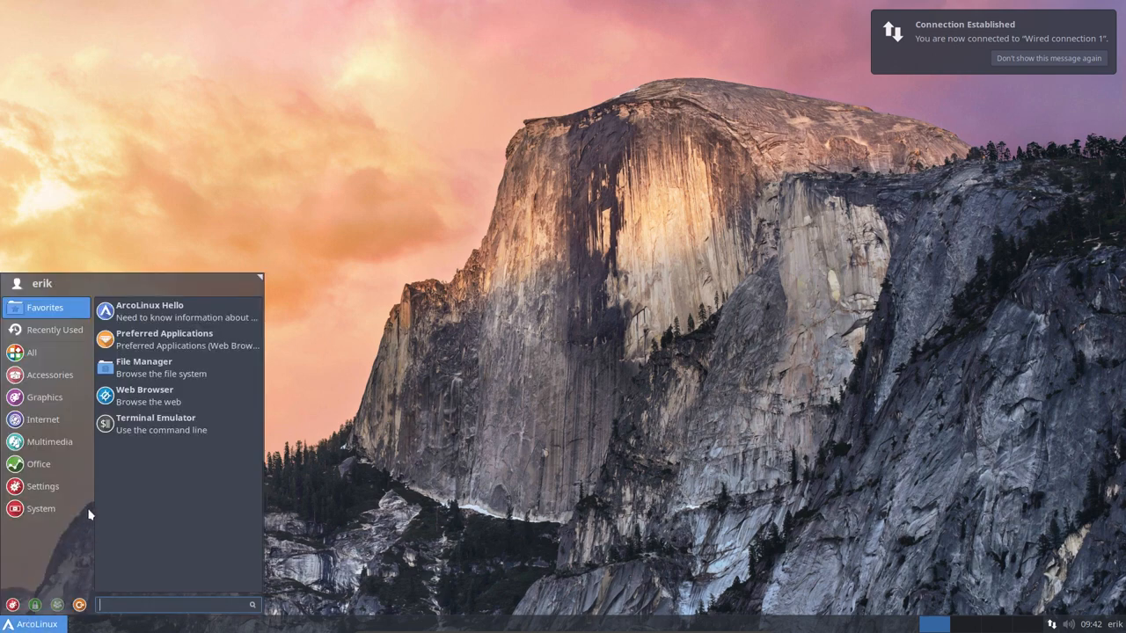
pyautogui.click(143, 362)
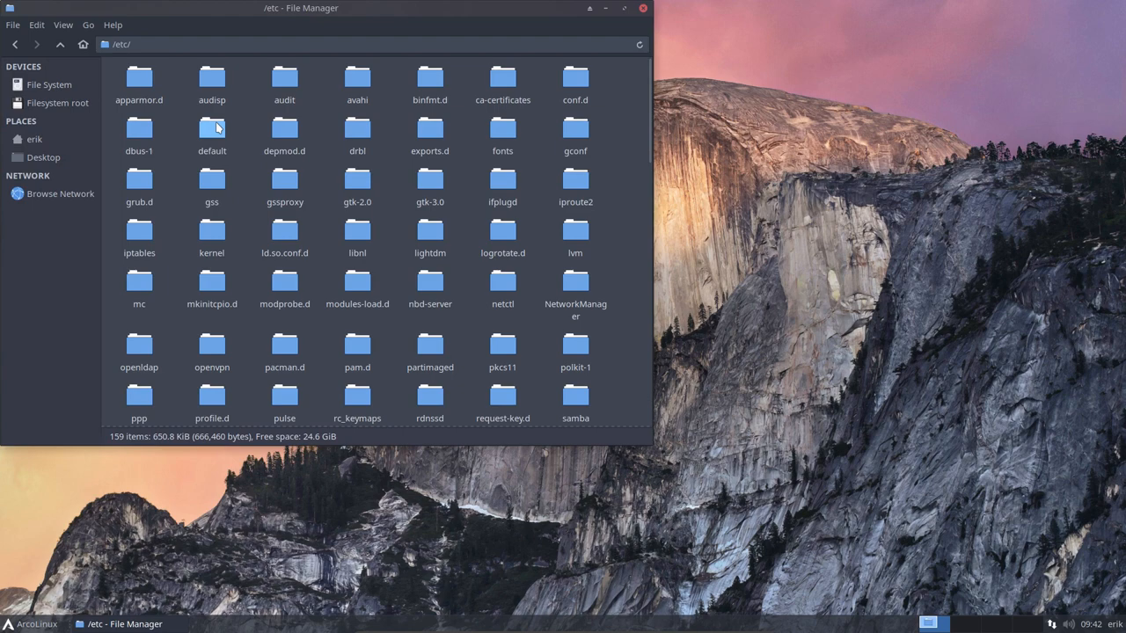
# Step: View /etc/lightdm/users.conf, which only opens read-only in vim, then quit it
pyautogui.doubleClick(430, 237)
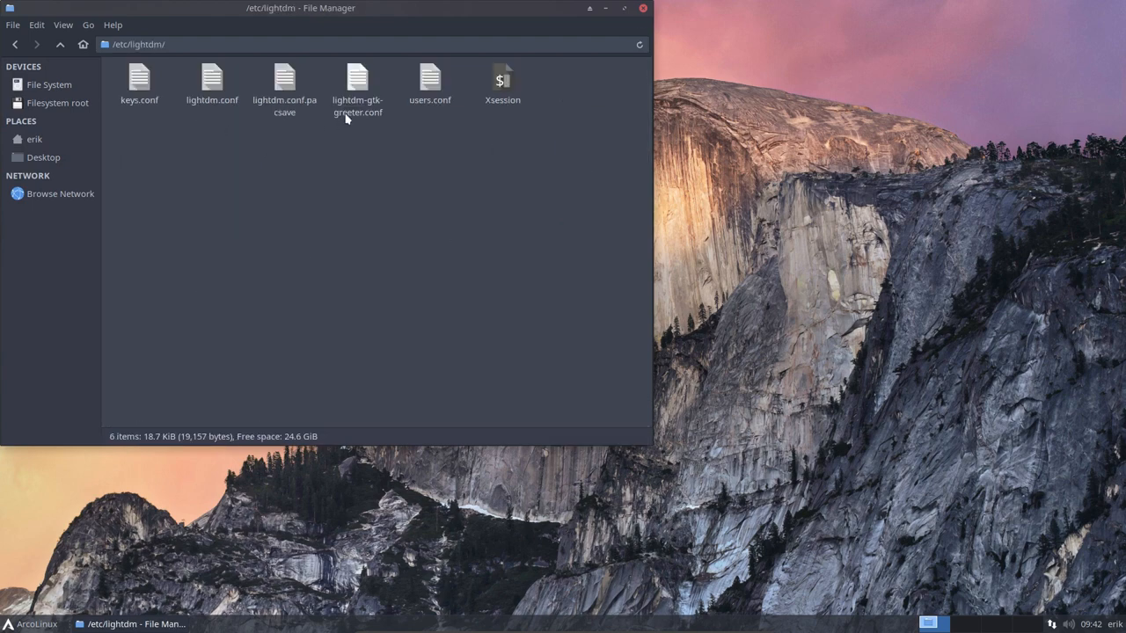
pyautogui.click(430, 83)
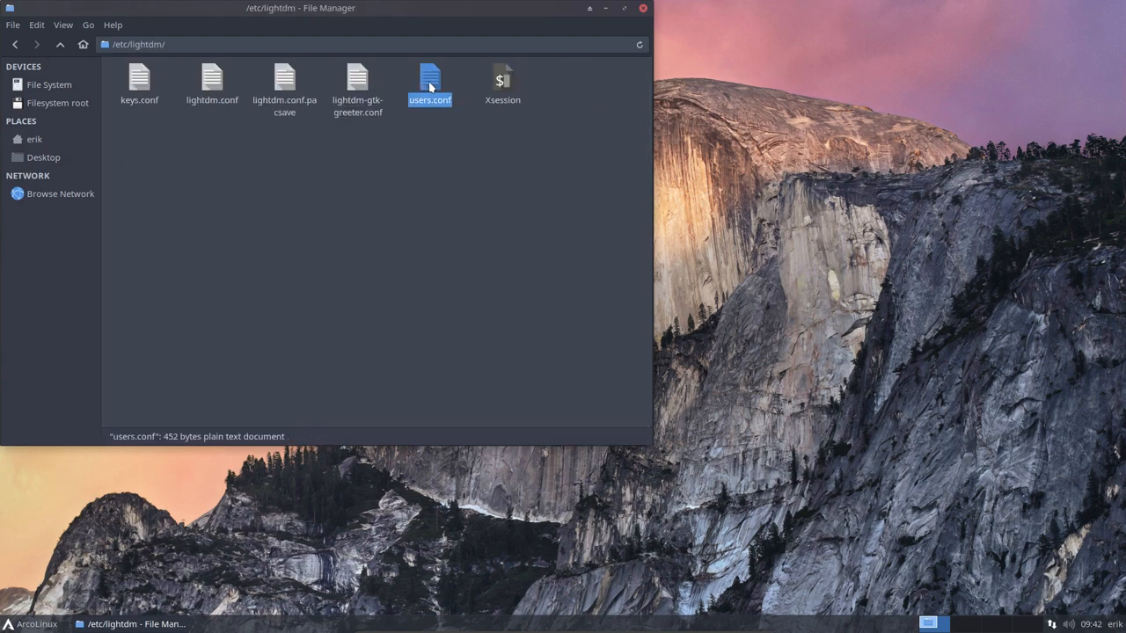
pyautogui.doubleClick(430, 83)
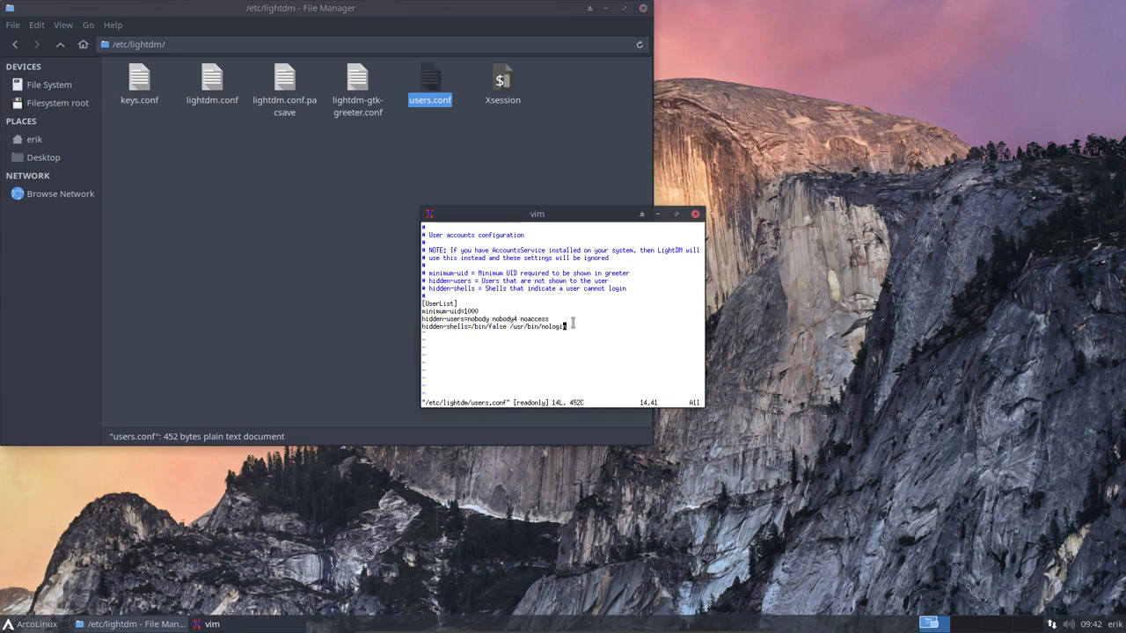
pyautogui.press('v')
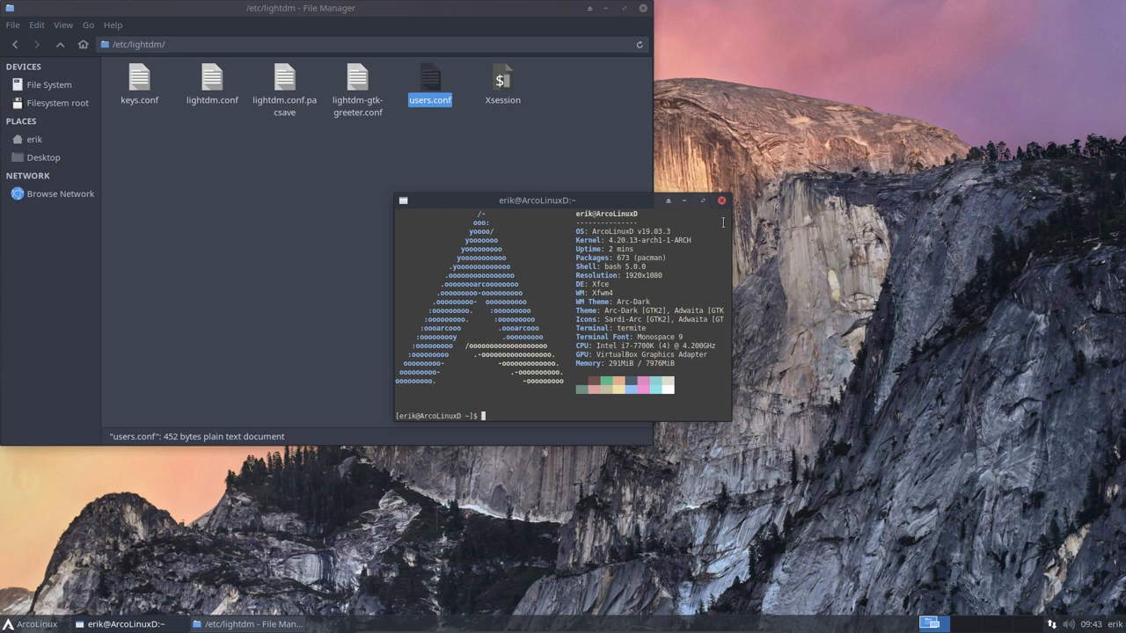
# Step: Run sudo nano users.conf from a terminal inside /etc/lightdm, authenticating as administrator
pyautogui.click(722, 201)
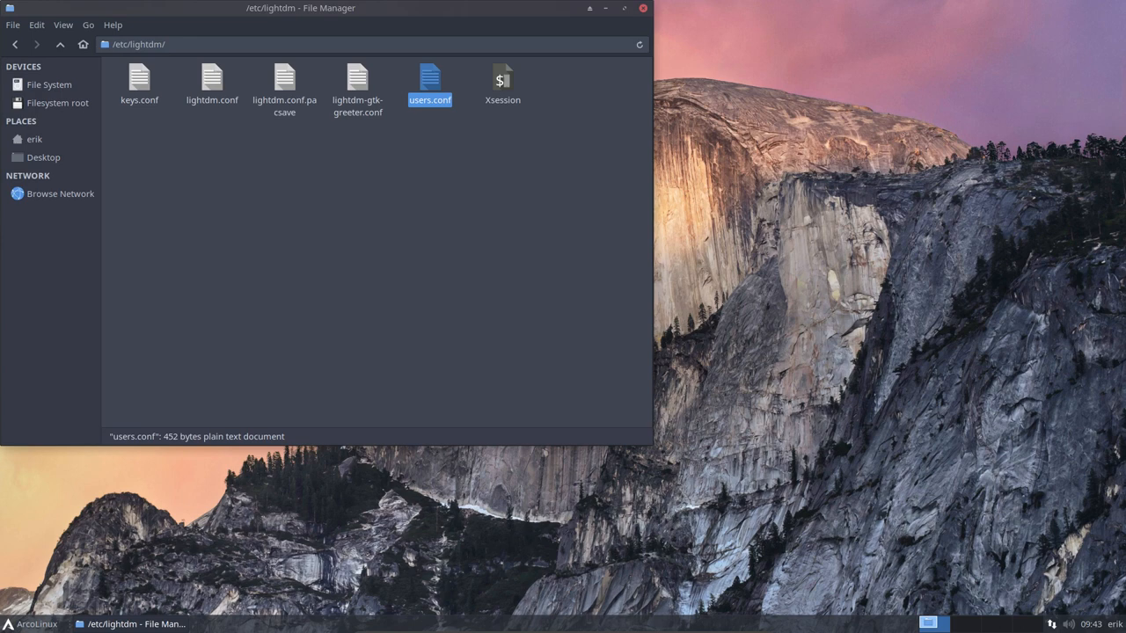
pyautogui.moveTo(464, 273)
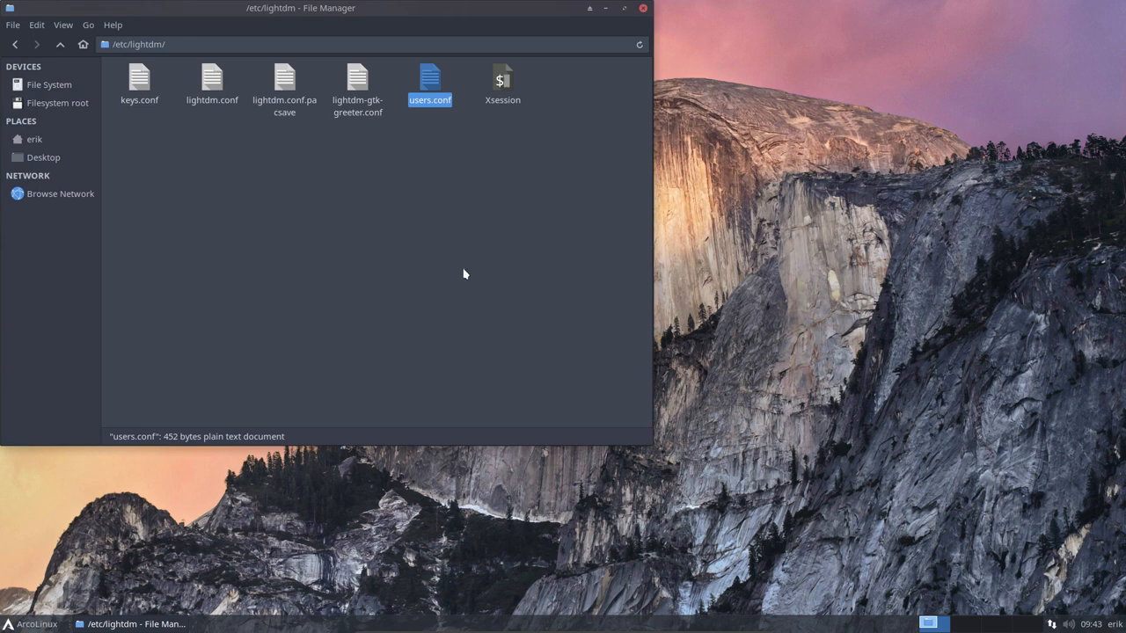
pyautogui.click(486, 321)
pyautogui.write('sudo nano users.conf')
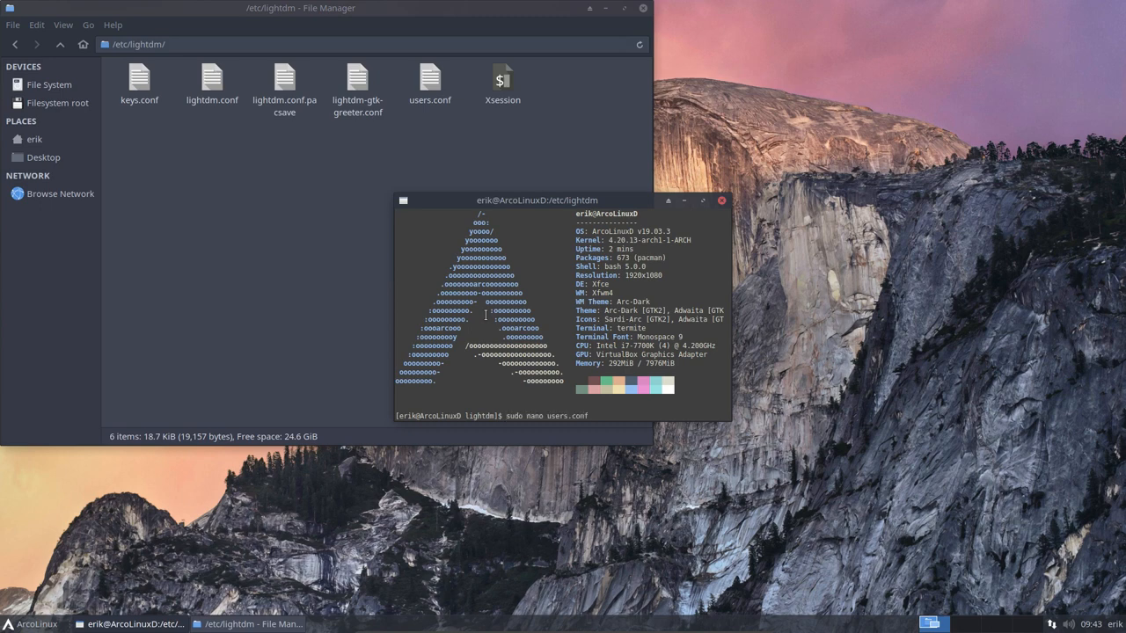
pyautogui.press('Return')
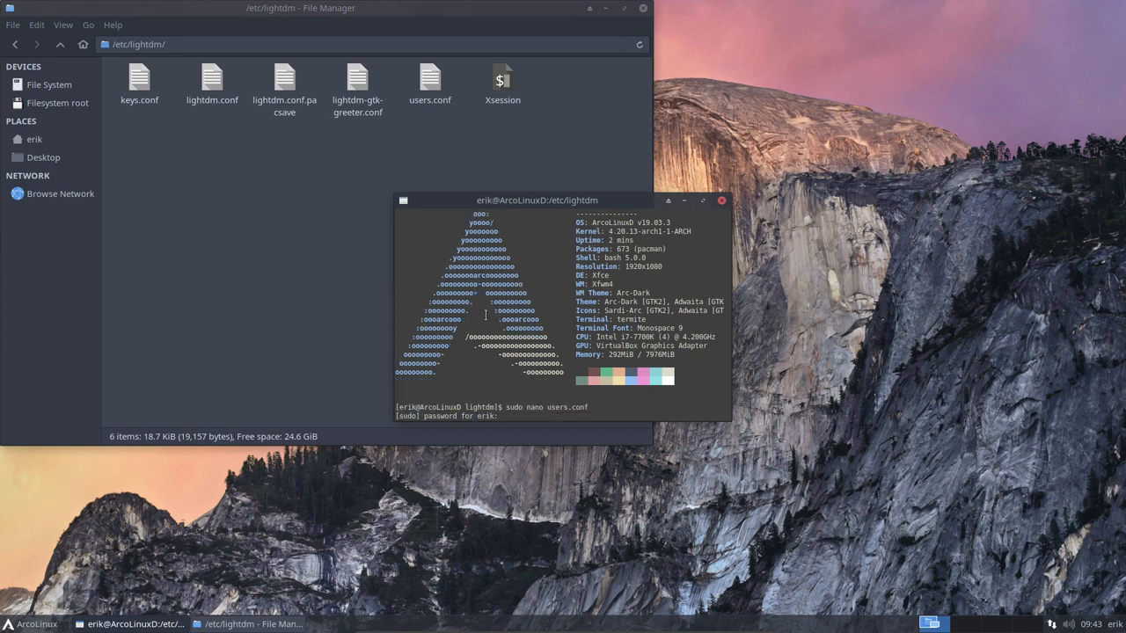
pyautogui.press('Return')
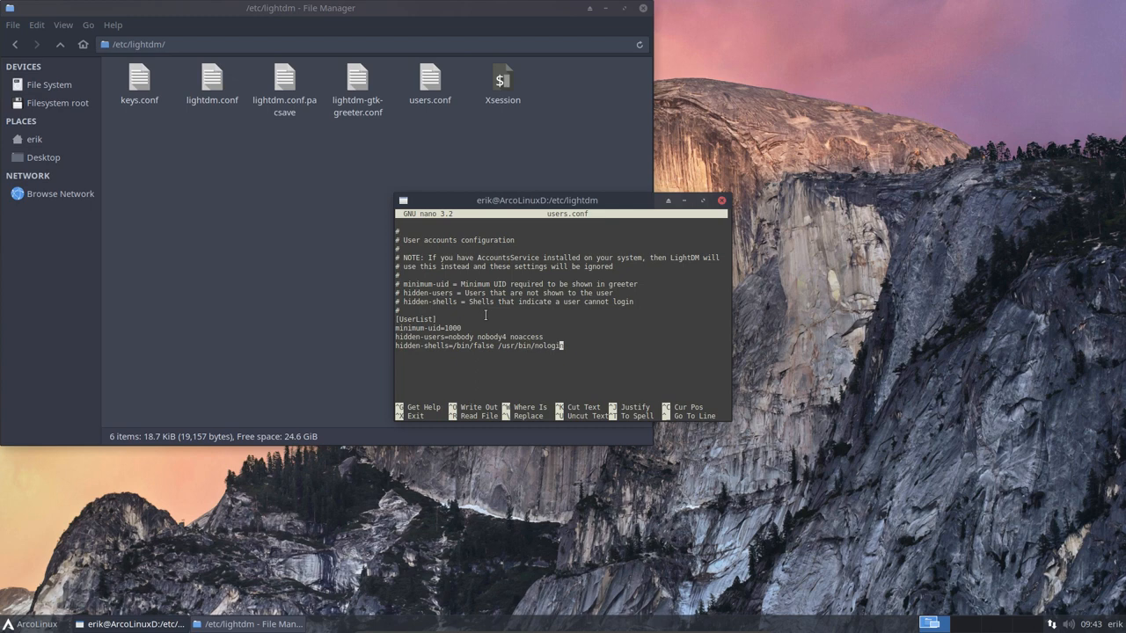
# Step: Append ' /sbin/nologin' to the hidden-shells line, save, and reopen to confirm it
pyautogui.write('" "')
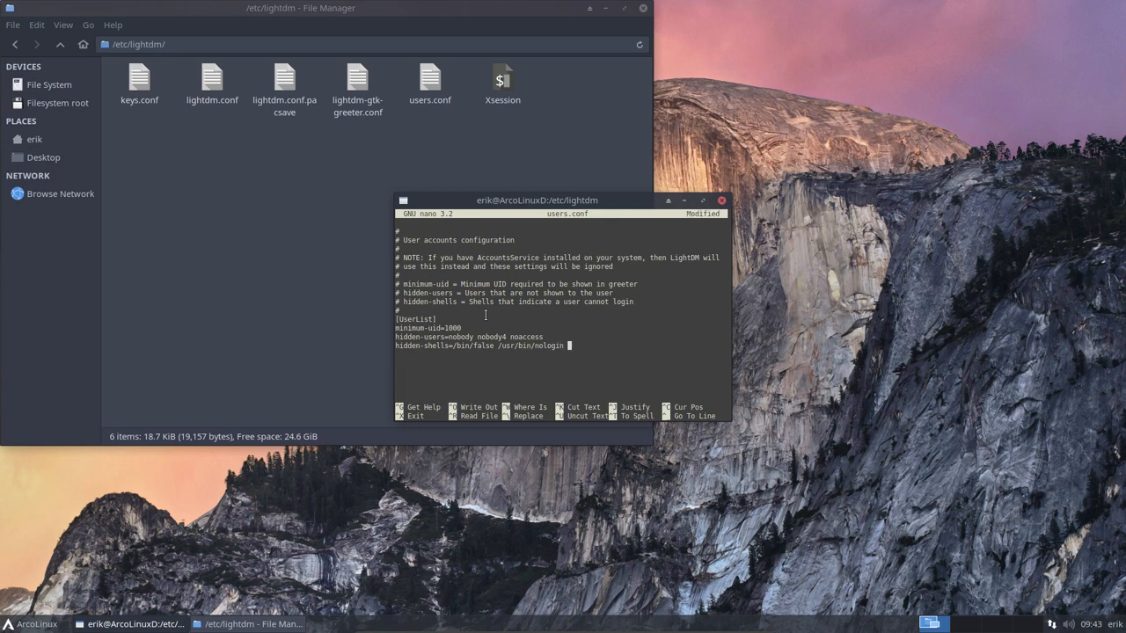
pyautogui.write('/sbin/nologin')
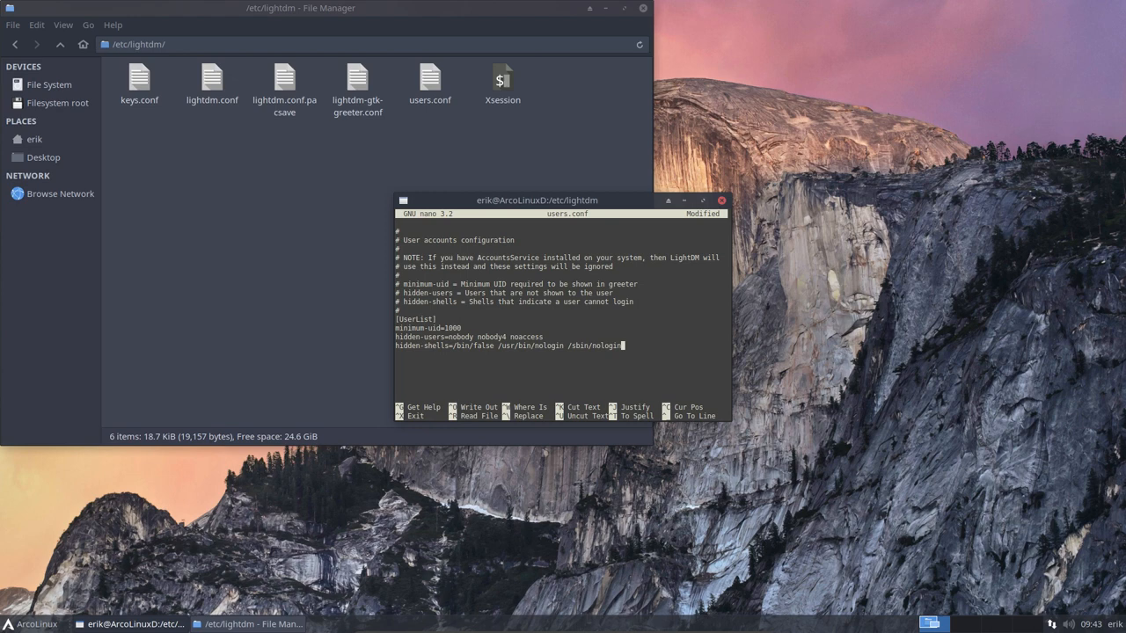
pyautogui.moveTo(423, 395)
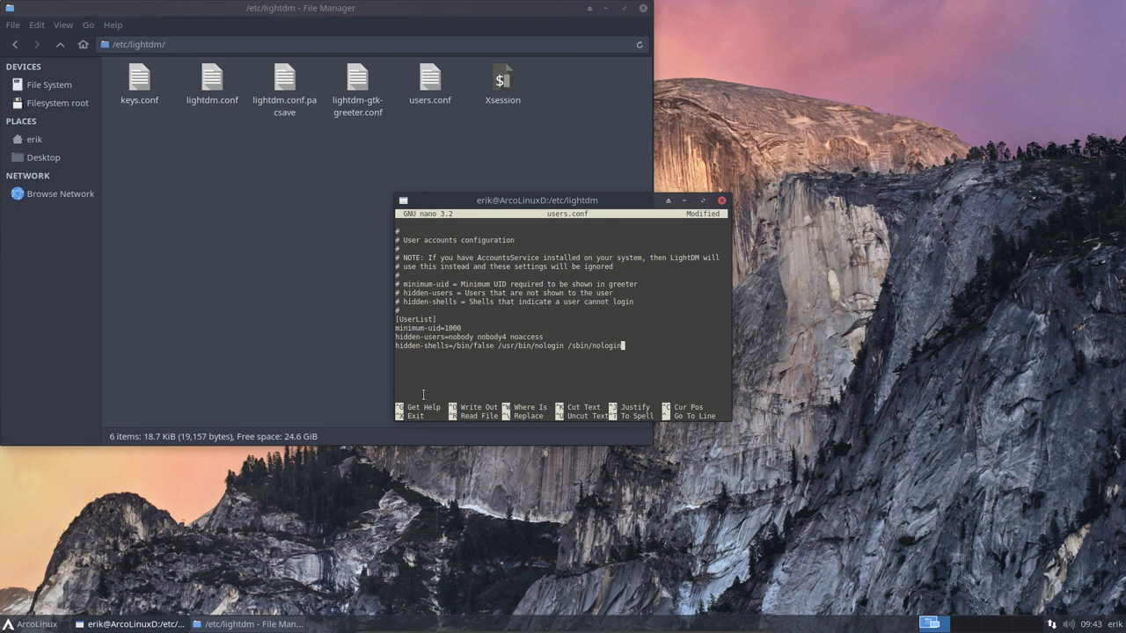
pyautogui.press('ctrl+x')
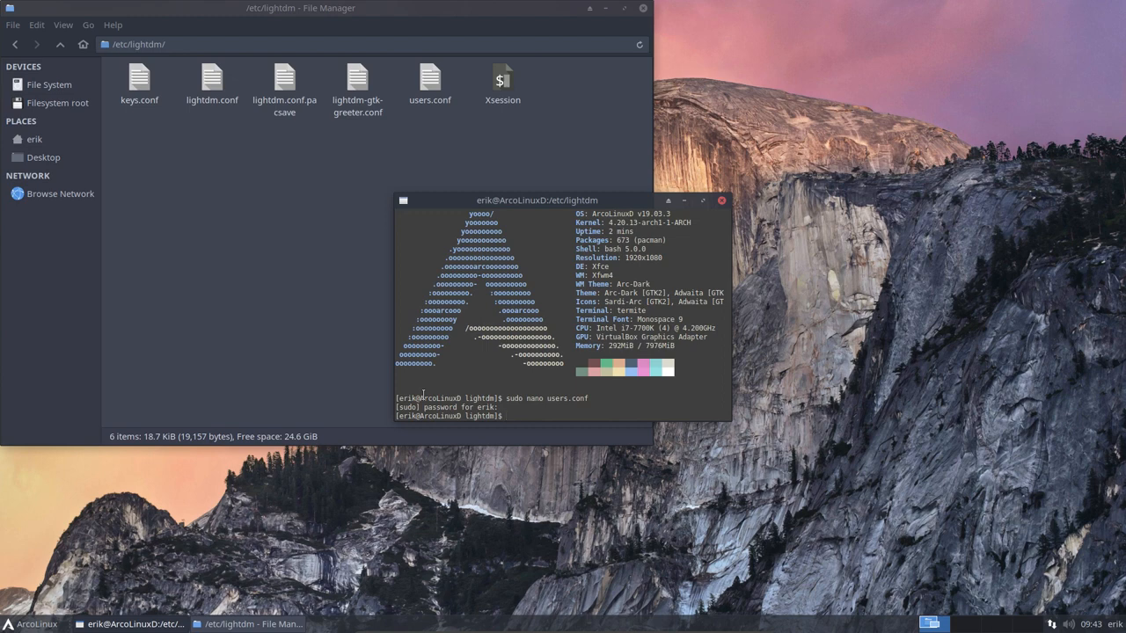
pyautogui.press('Return')
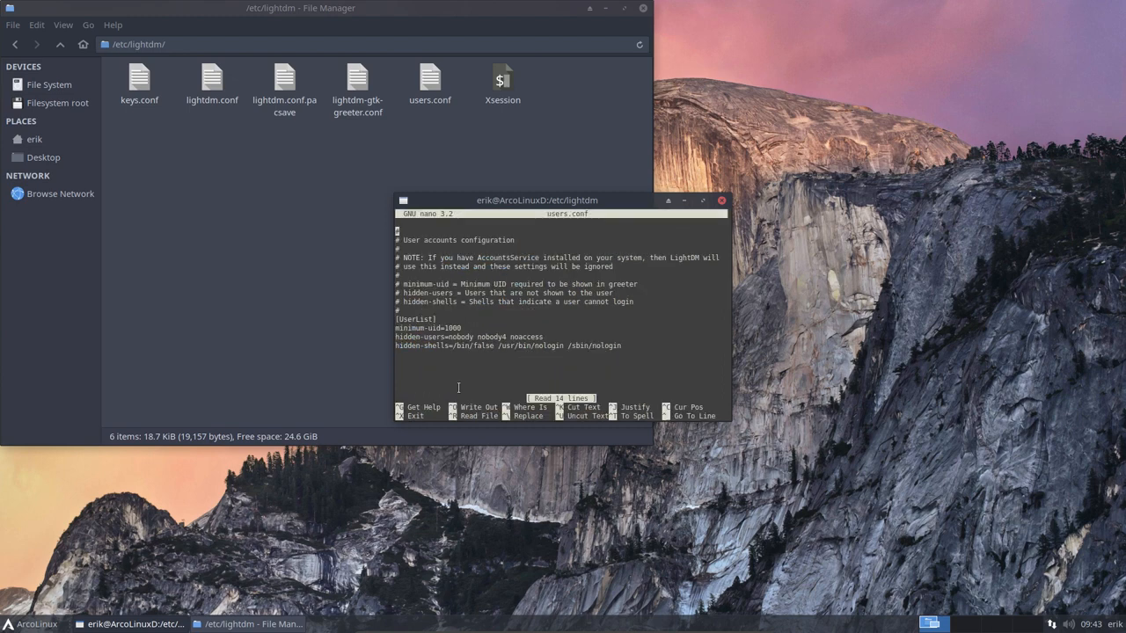
pyautogui.press('ctrl+x')
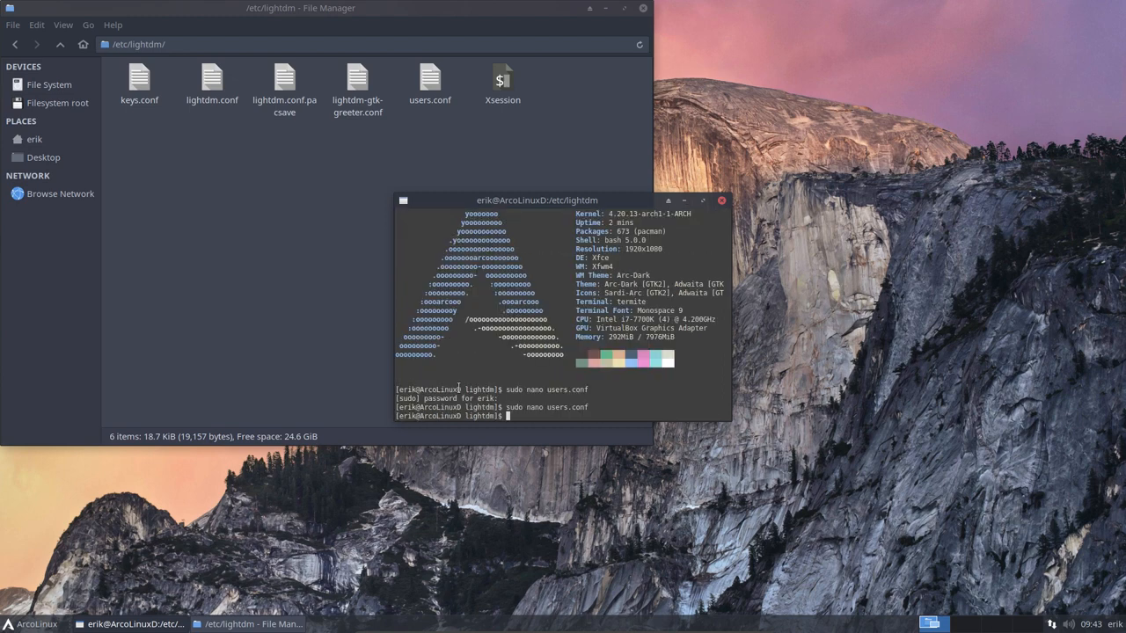